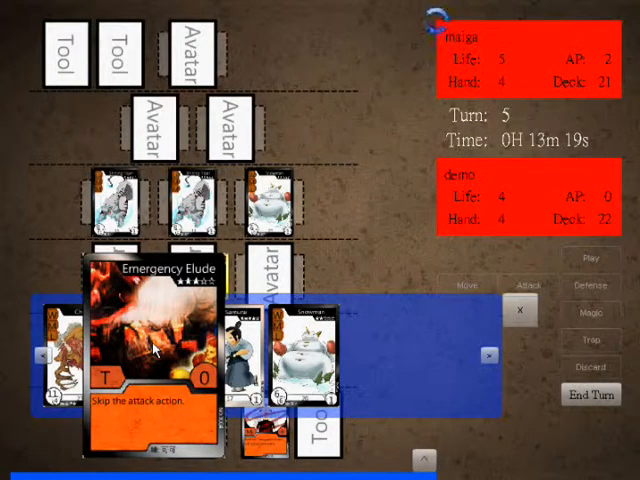
# - Set Emergency Elude and have the Ninja attack, dropping demo's life from 4 to 2
pyautogui.click(589, 258)
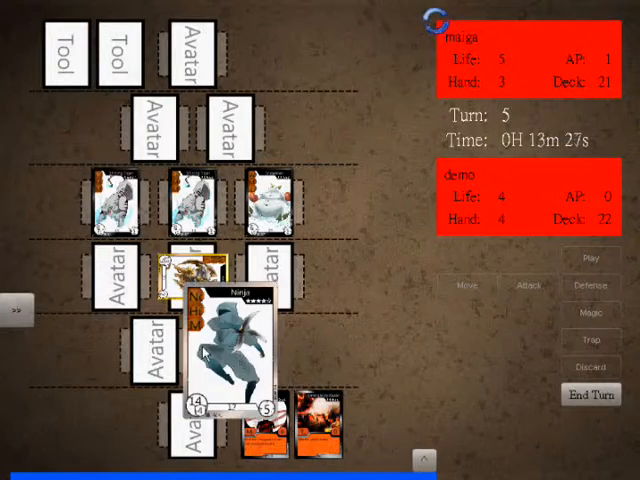
pyautogui.moveTo(232, 345)
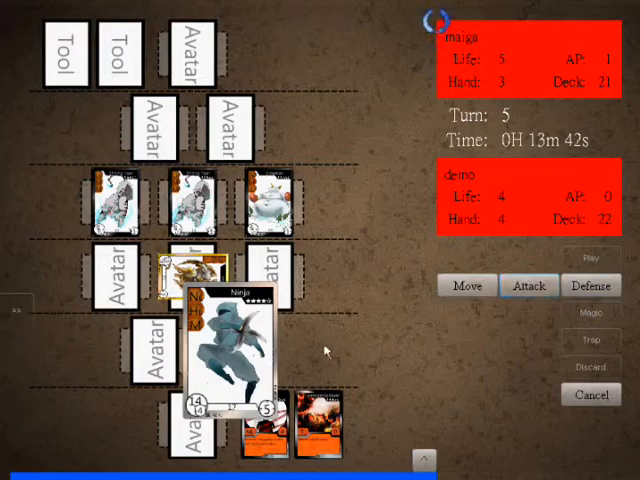
pyautogui.click(528, 285)
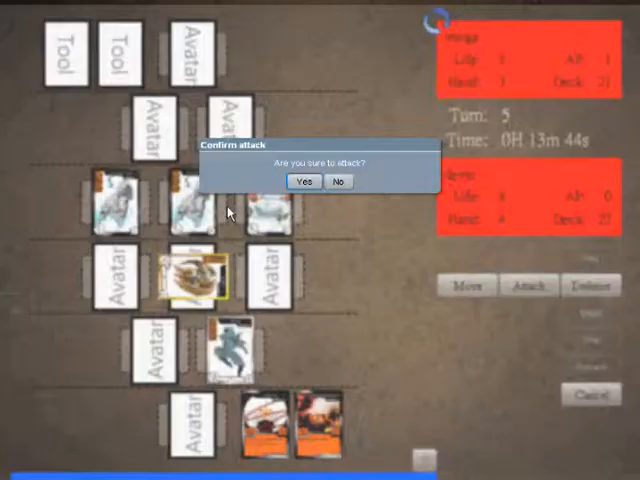
pyautogui.click(304, 181)
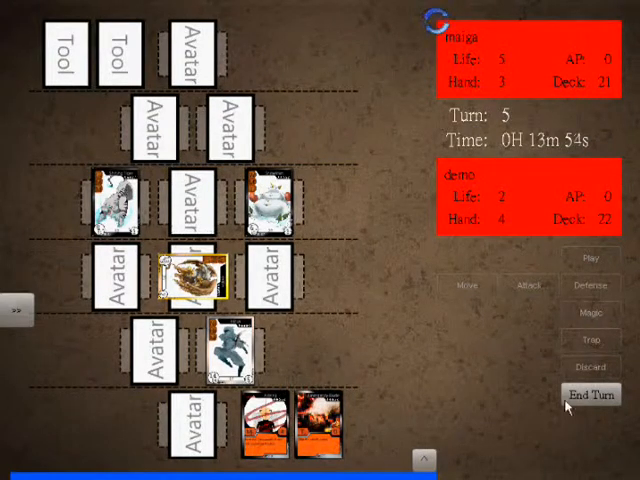
# - End turn 5 so turn 6 begins
pyautogui.click(591, 395)
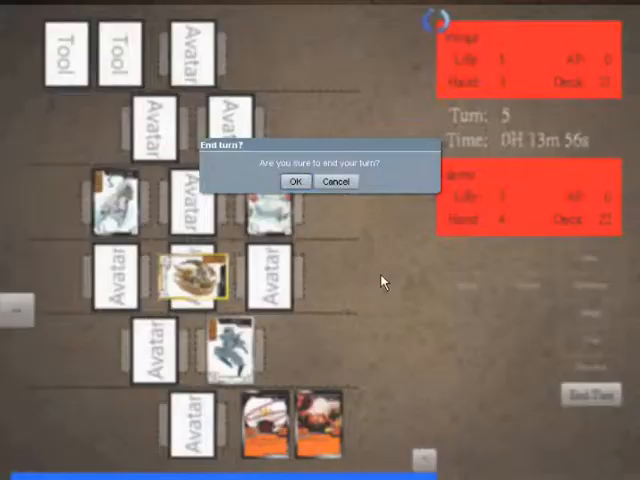
pyautogui.click(294, 181)
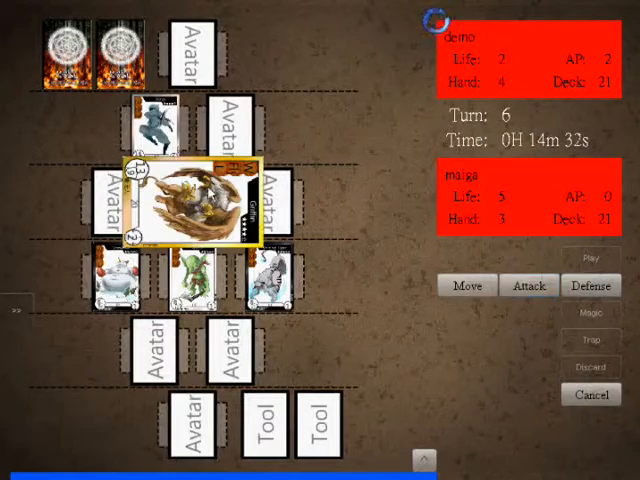
# - Confirm the Griffin's attack on the Goblin, starting the showdown
pyautogui.click(528, 285)
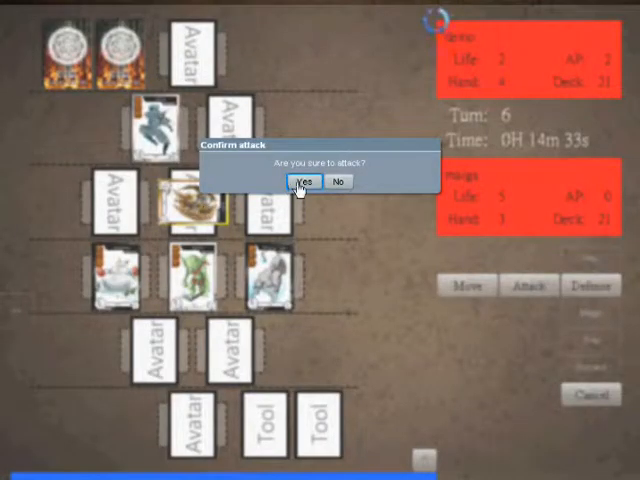
pyautogui.click(301, 183)
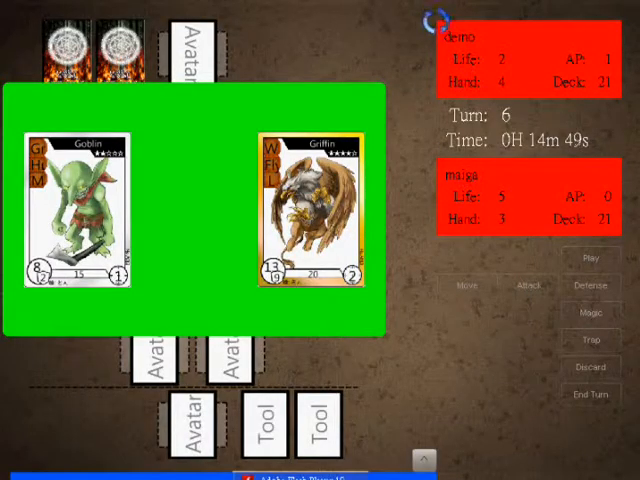
# - Counter the Griffin's attack with a trap card and acknowledge the trap notices
pyautogui.click(591, 339)
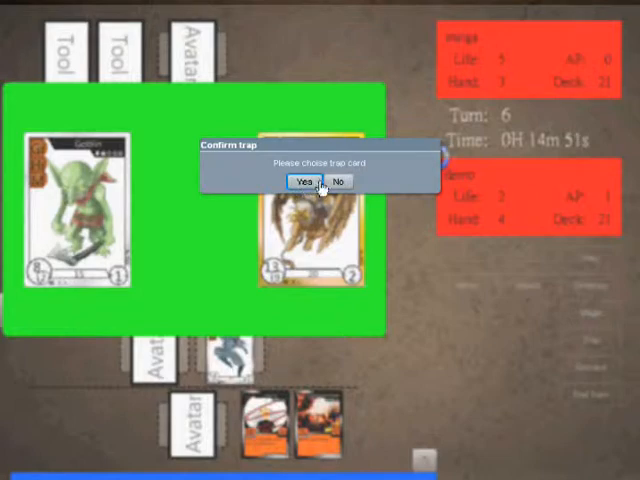
pyautogui.click(302, 182)
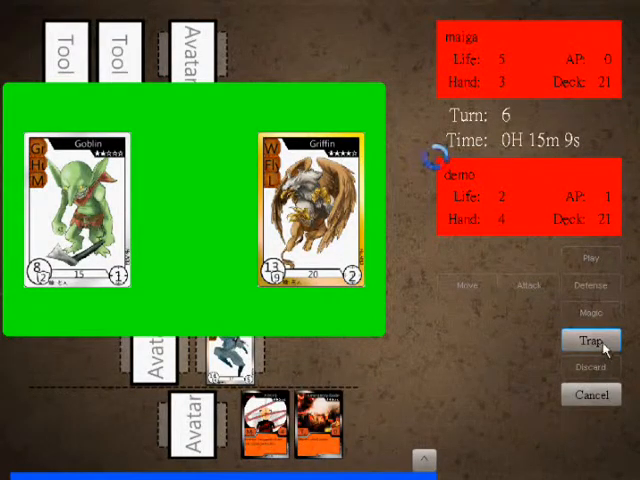
pyautogui.click(590, 341)
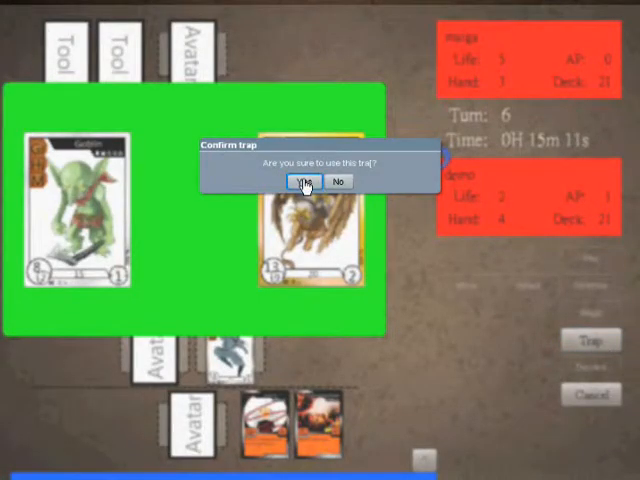
pyautogui.click(305, 181)
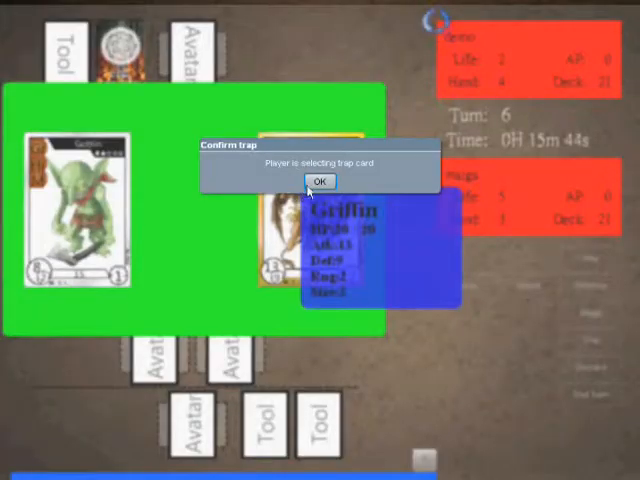
pyautogui.click(320, 183)
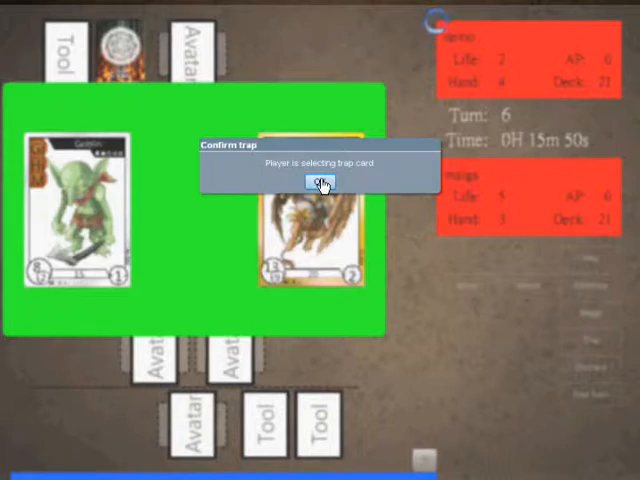
pyautogui.click(320, 185)
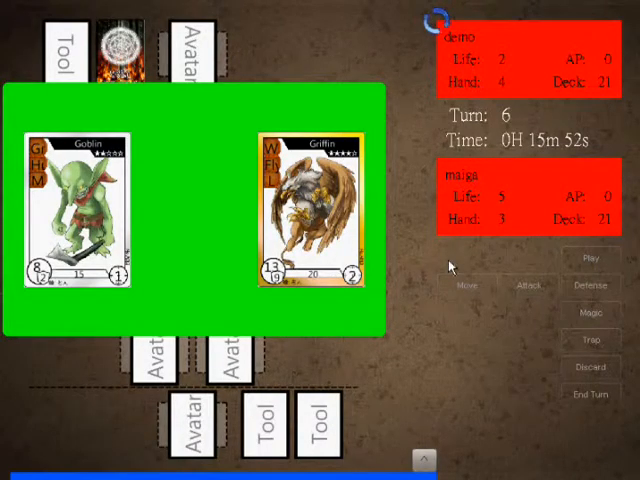
# - Dismiss the Griffin–Goblin showdown and end turn 6, starting turn 7 with 3 AP
pyautogui.click(589, 338)
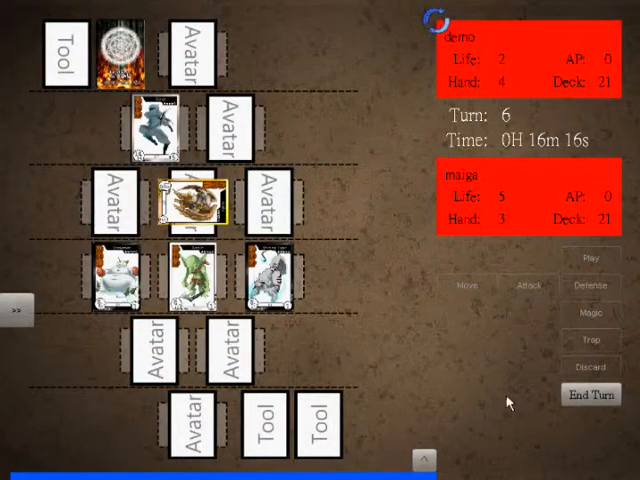
pyautogui.moveTo(600, 270)
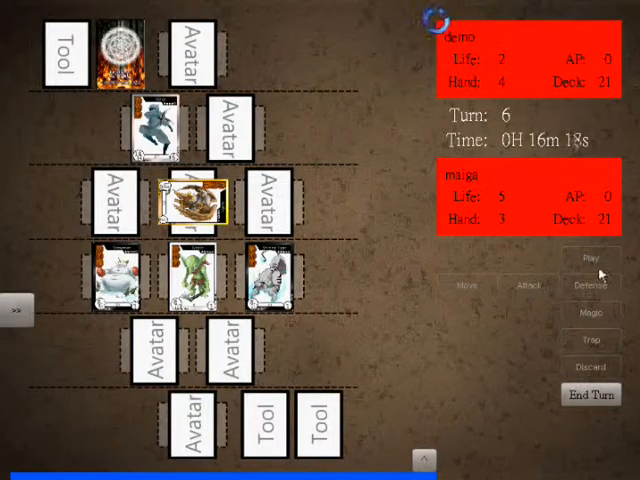
pyautogui.click(592, 395)
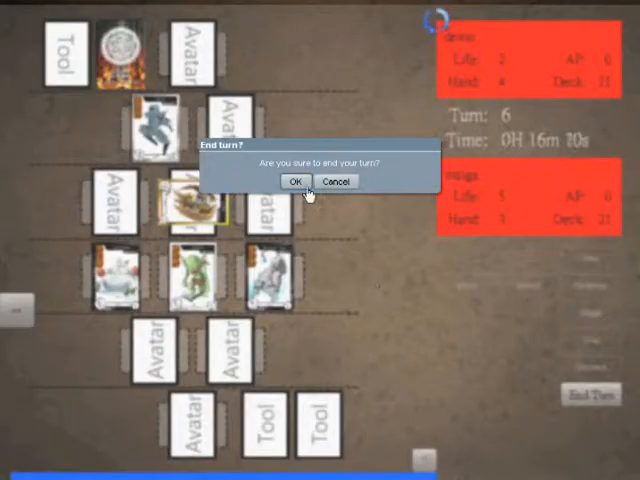
pyautogui.click(290, 182)
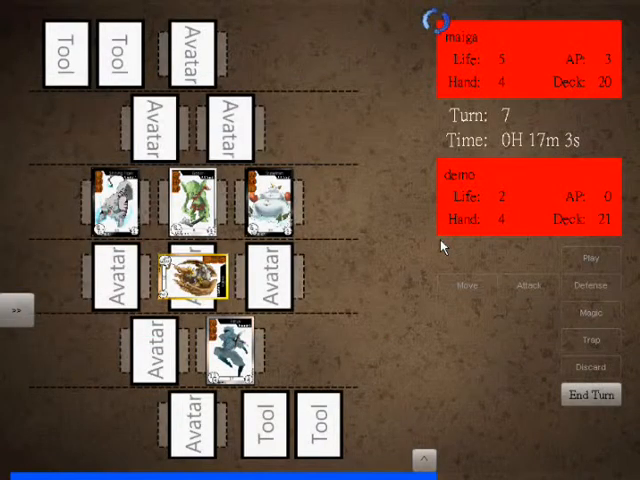
pyautogui.moveTo(610, 68)
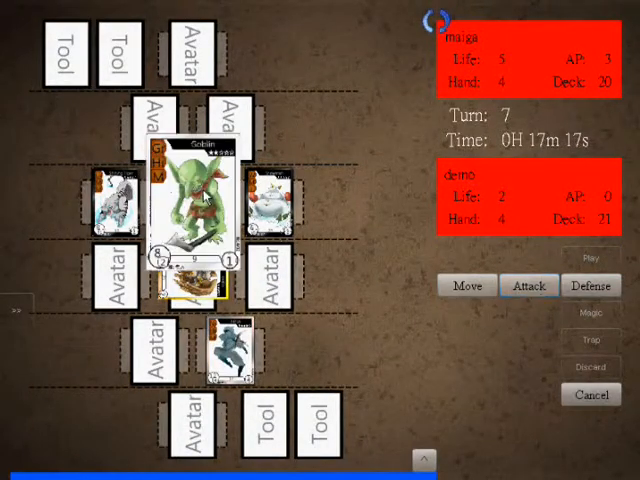
# - Confirm the Goblin's attack on demo's avatars, opening the showdown
pyautogui.click(528, 285)
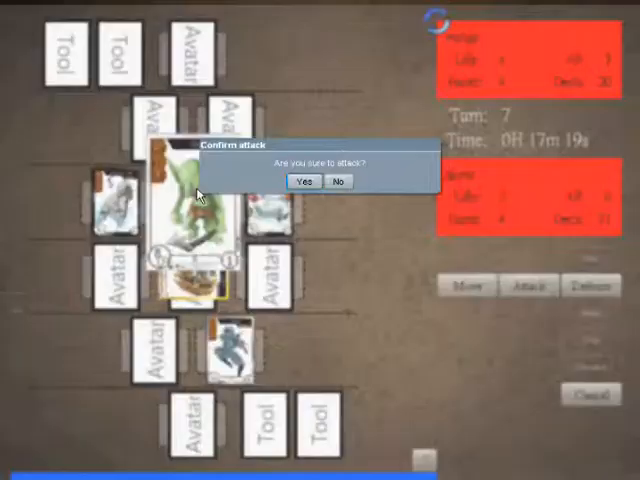
pyautogui.click(303, 182)
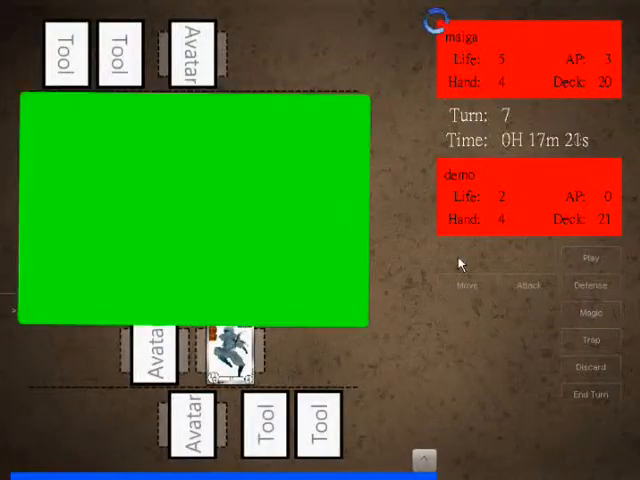